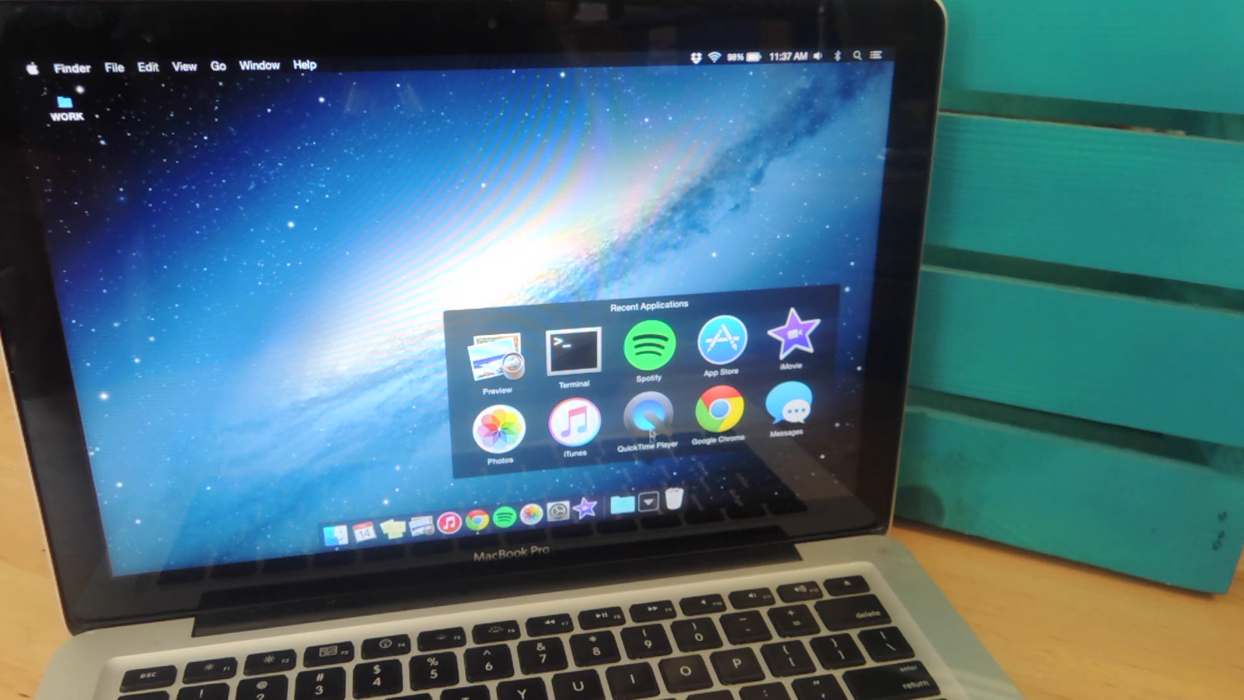
Run the defaults write com.apple.dock persistent-others recents-tile command with killall Dock
click(565, 349)
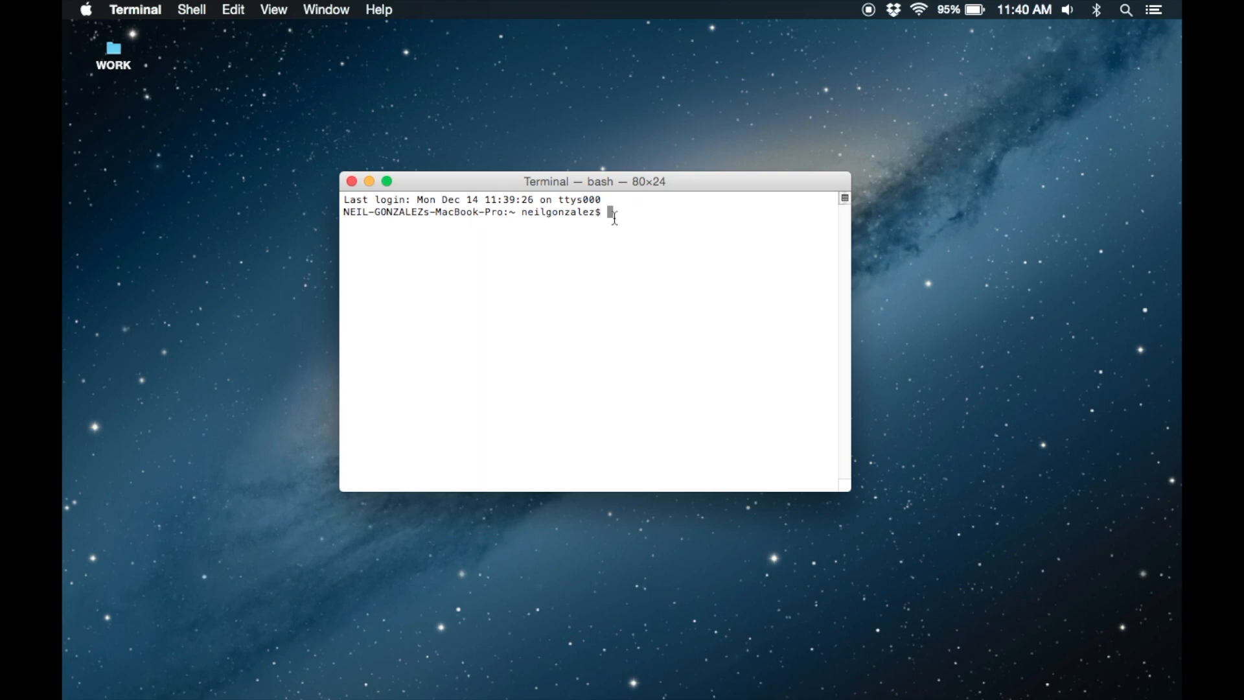
text(defaults write com.apple.dock persistent-others -array-add '{"tile-data" = {"list-type" = 1;}; "tile-type" = "recents-tile";}'; killall Dock)
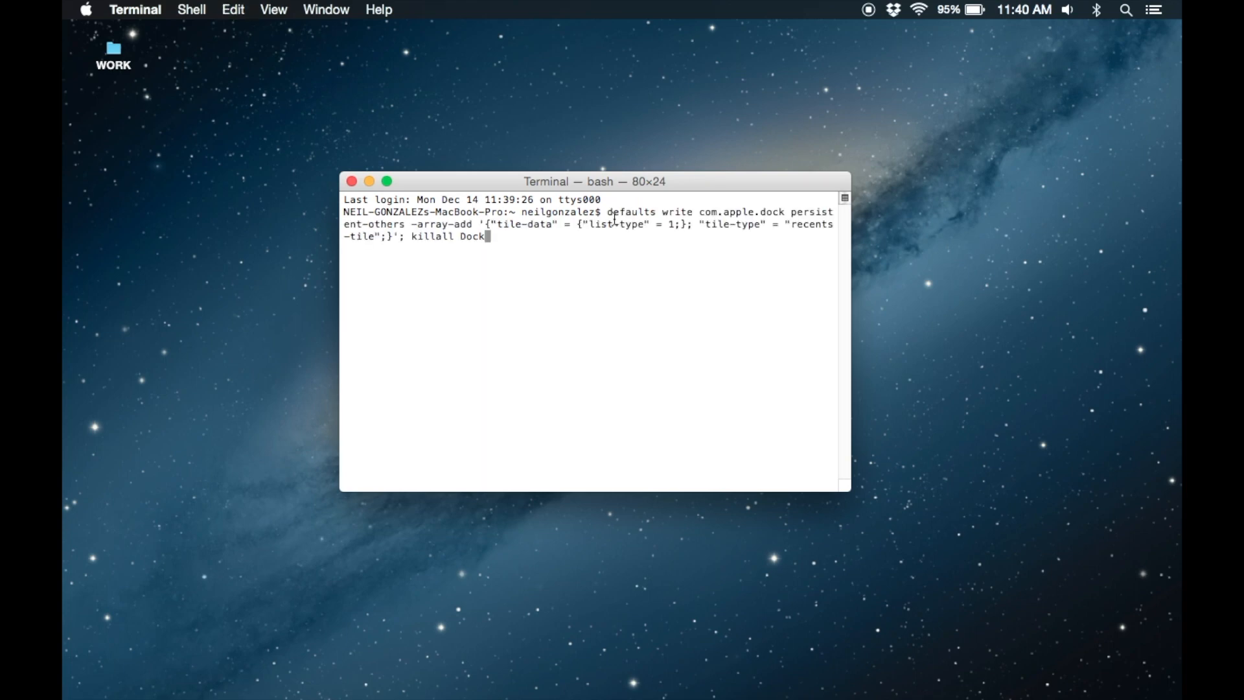
key(Return)
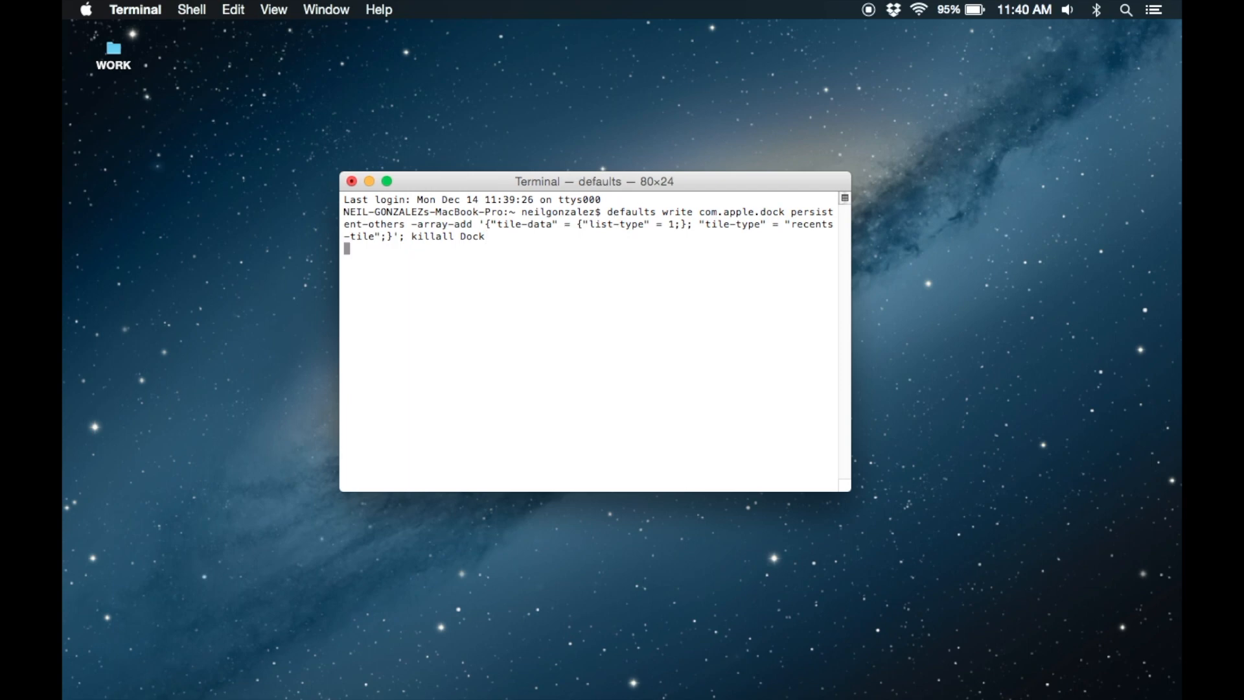
key(Return)
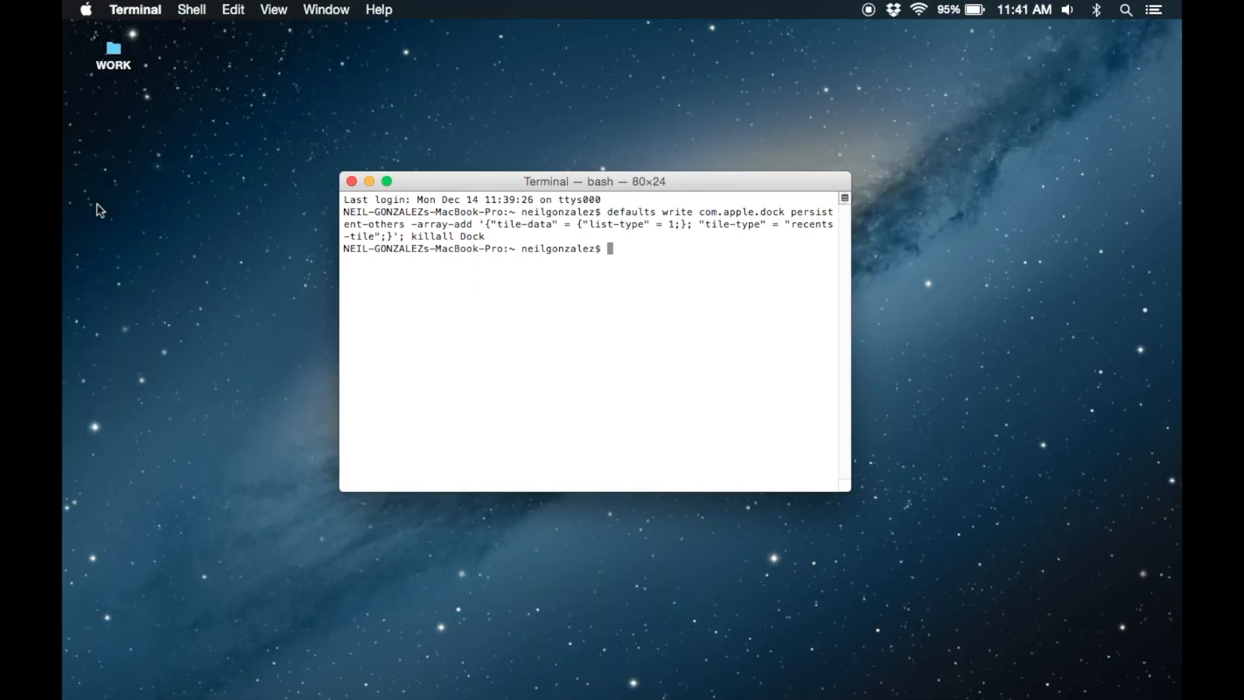
mouse_move(415, 339)
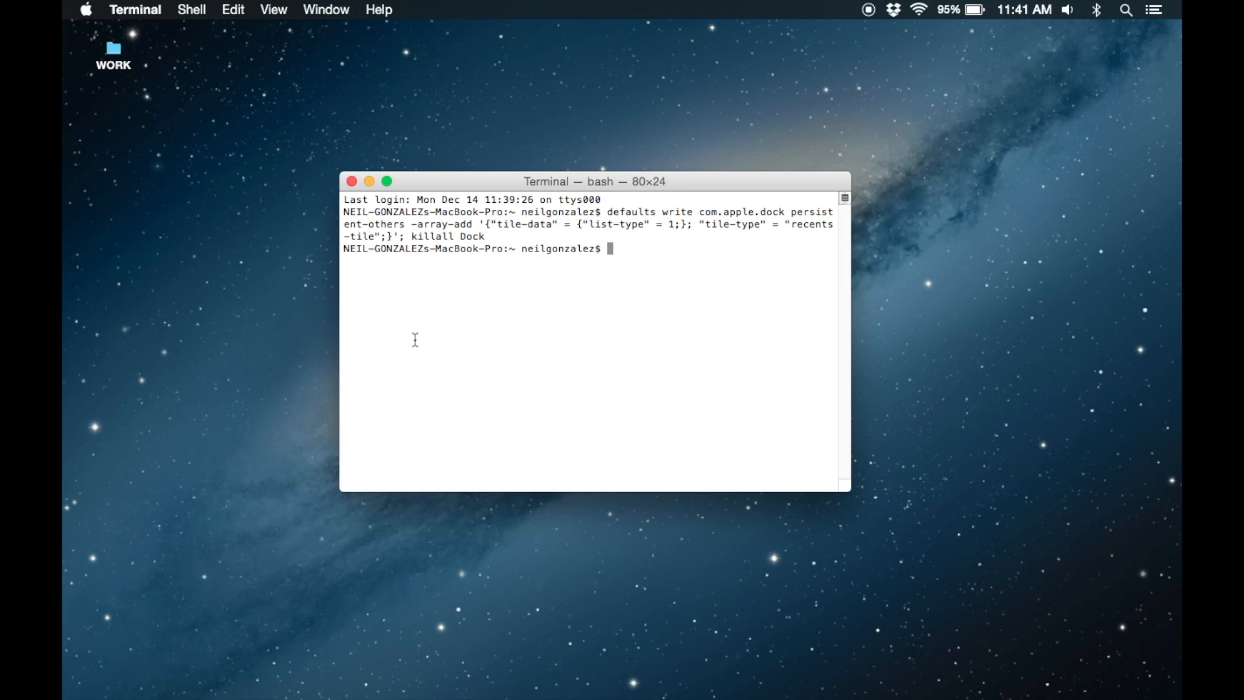
mouse_move(505, 469)
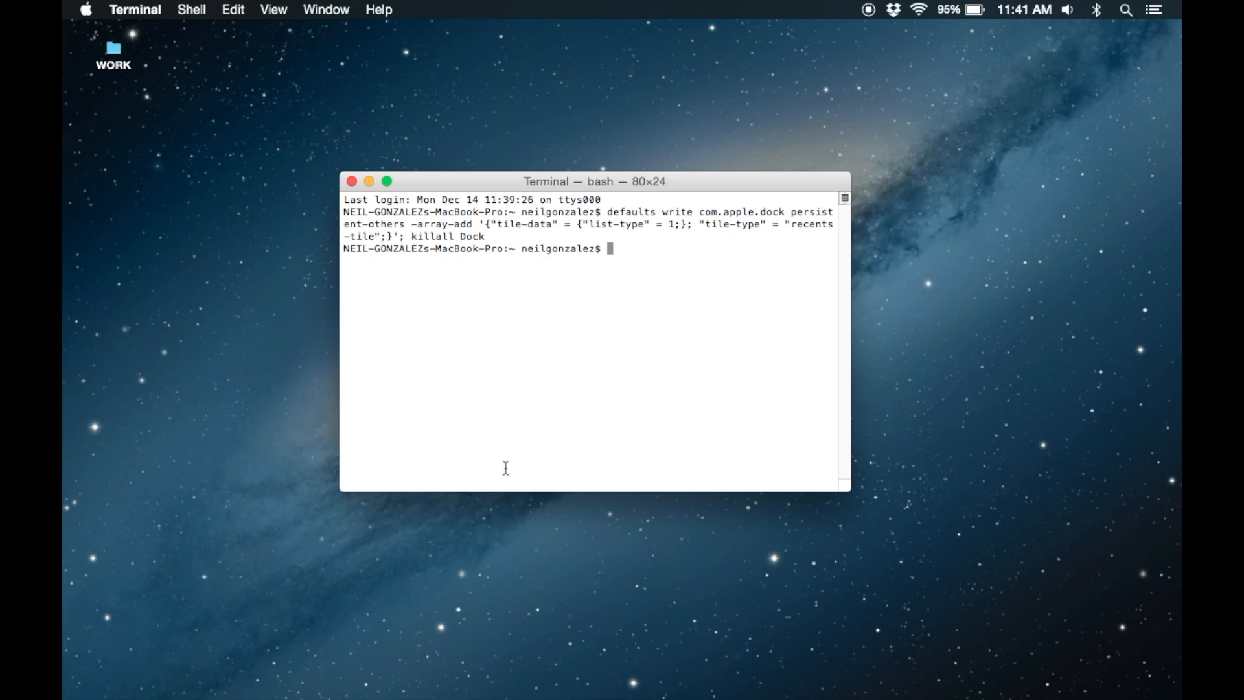
mouse_move(727, 648)
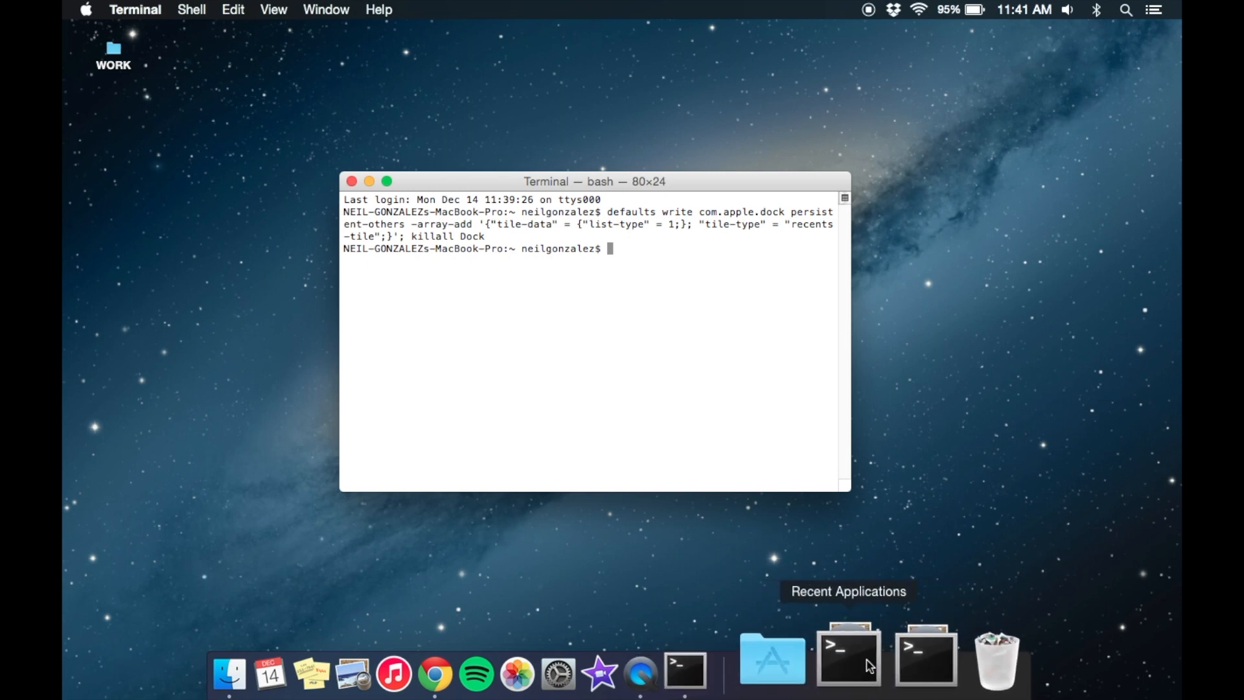
mouse_move(896, 666)
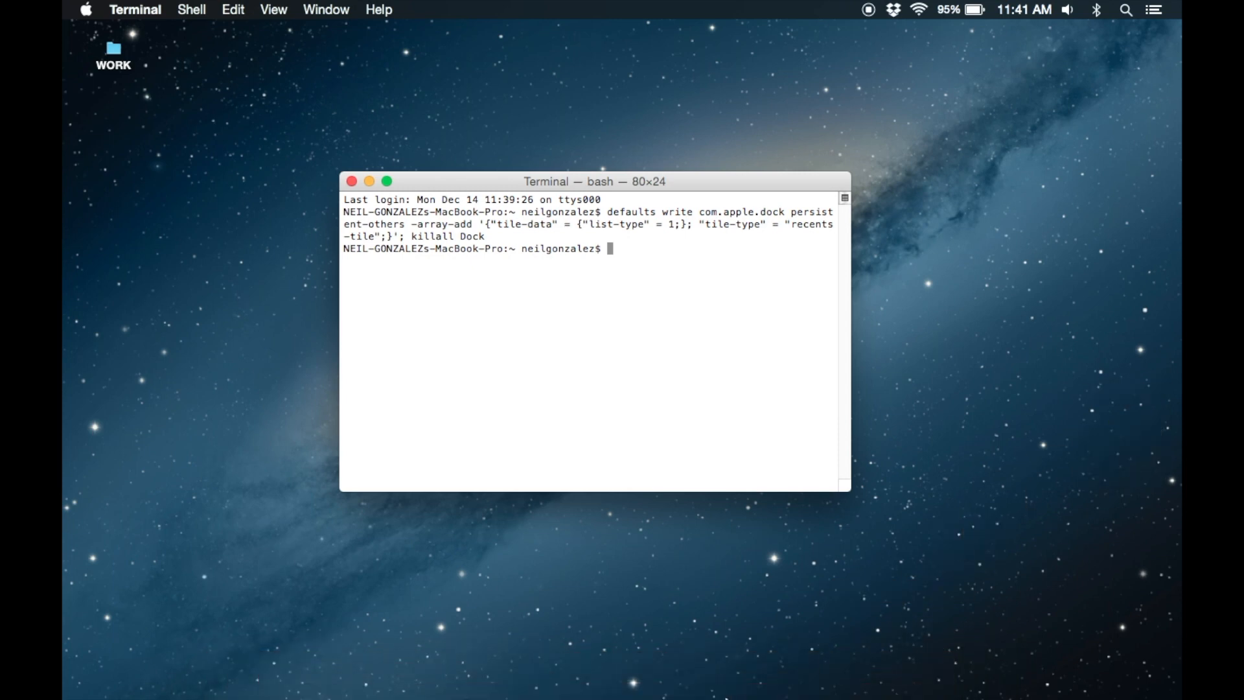
Reveal the new Recent Applications stack in the Dock
click(871, 660)
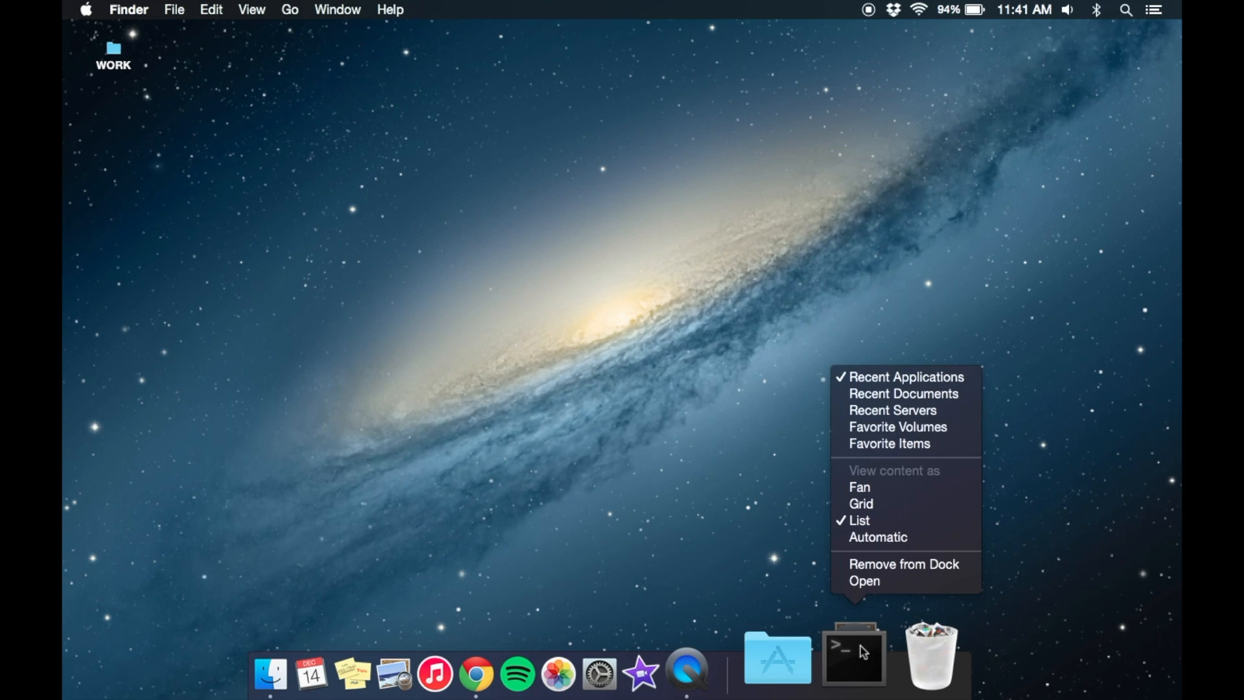
mouse_move(912, 381)
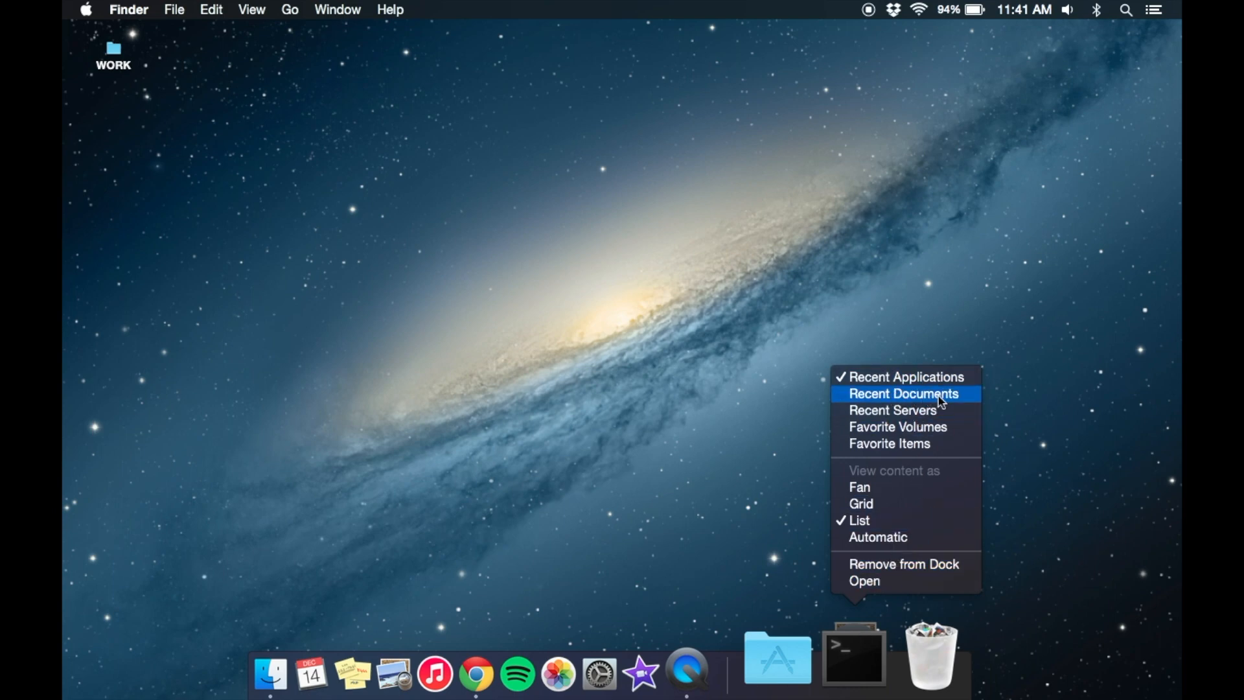
mouse_move(920, 428)
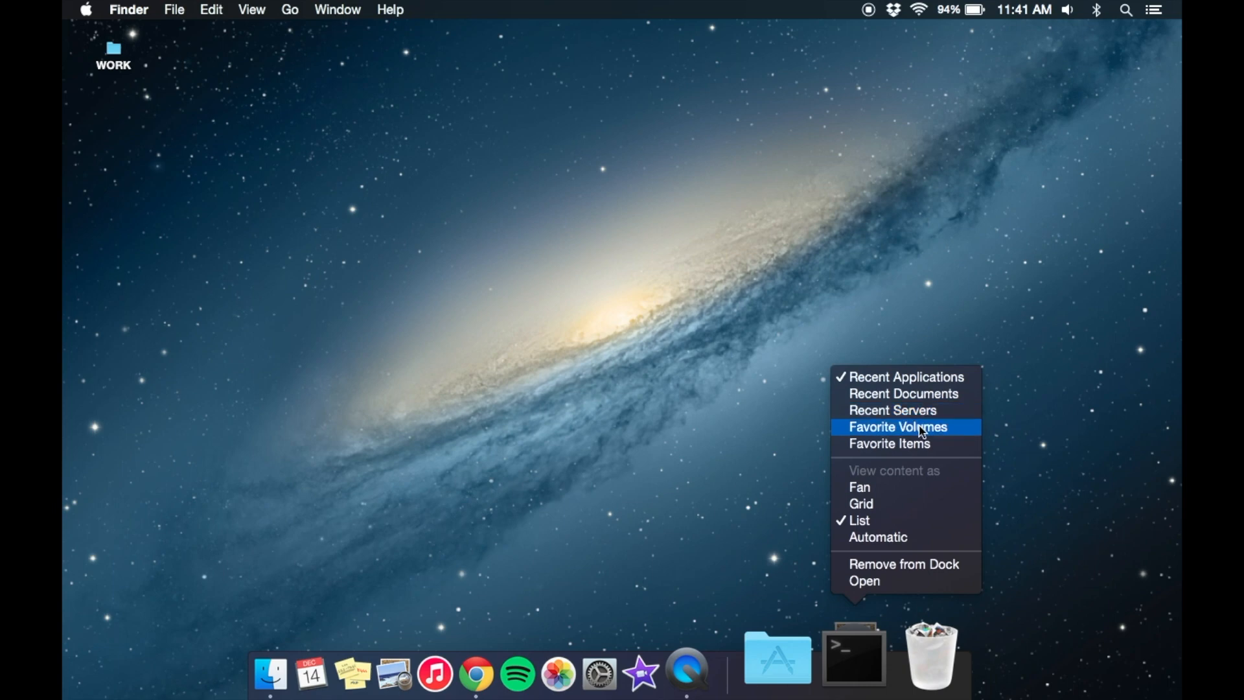
mouse_move(907, 454)
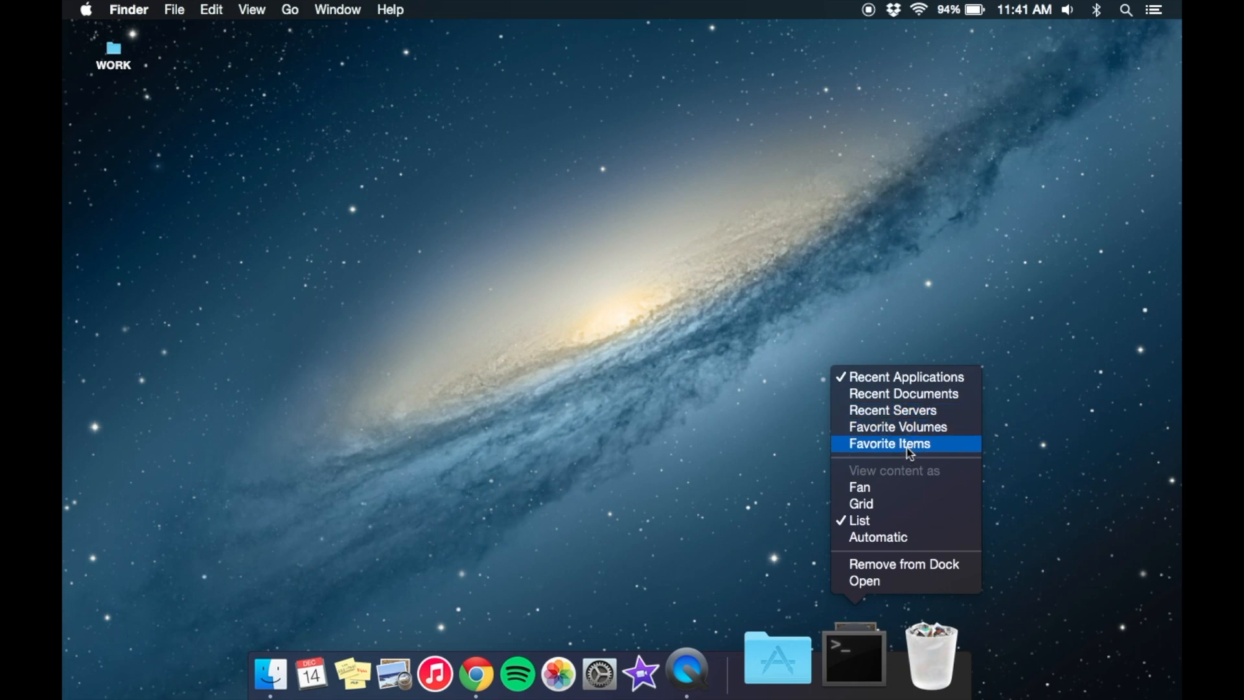
mouse_move(894, 568)
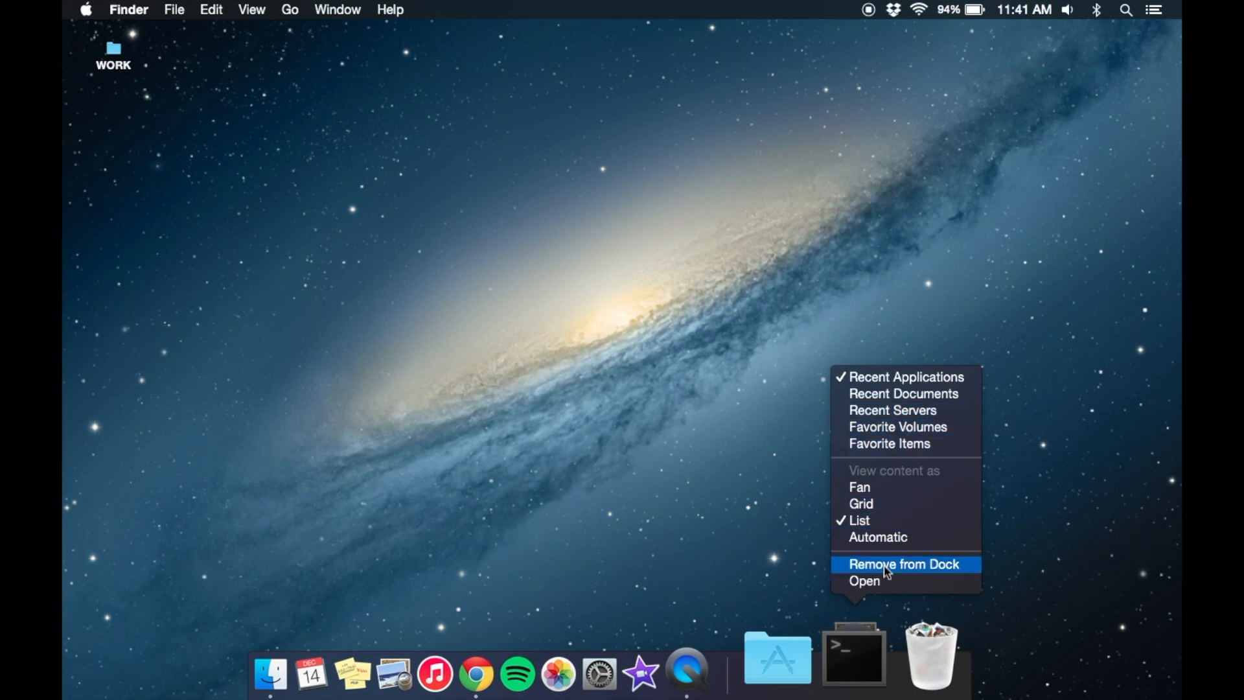